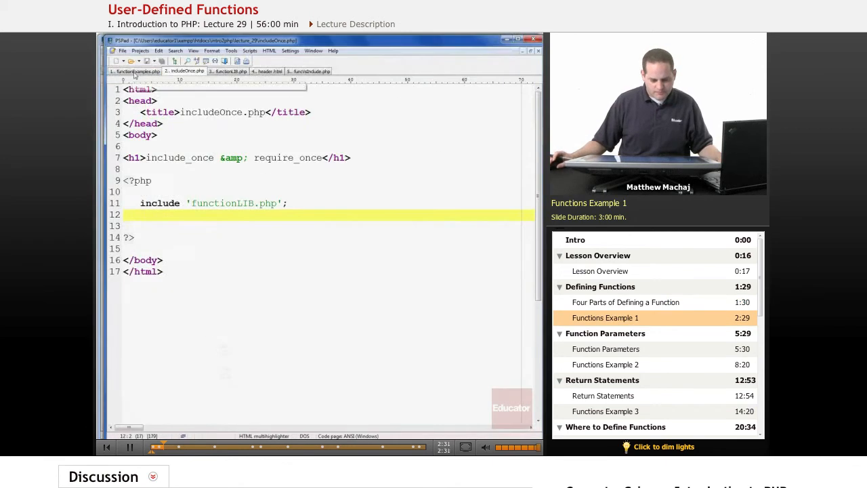
Switch to functionExamples.php and bring the empty example1_0 function into view.
click(138, 71)
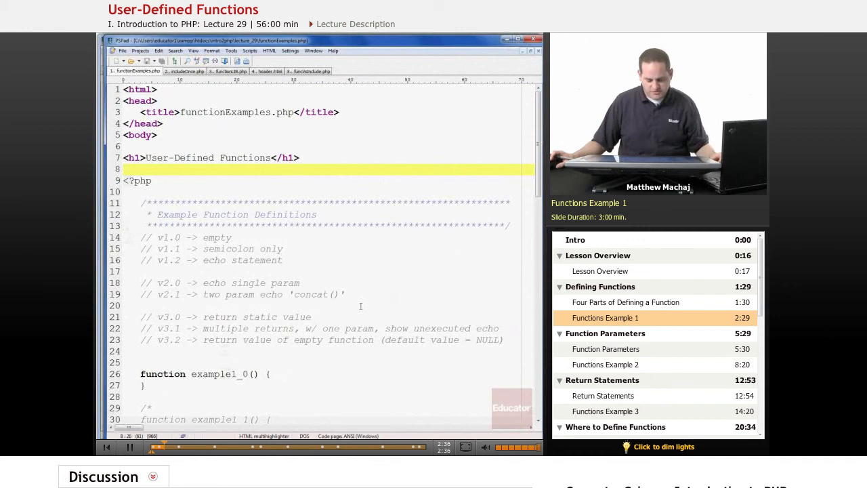
scroll(down, 3)
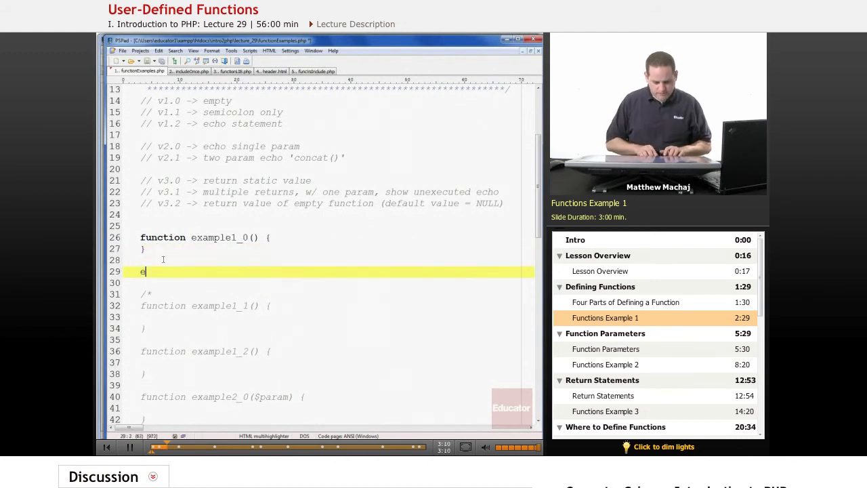
Add the call example1_0(); beneath the empty example1_0 definition.
text(xample)
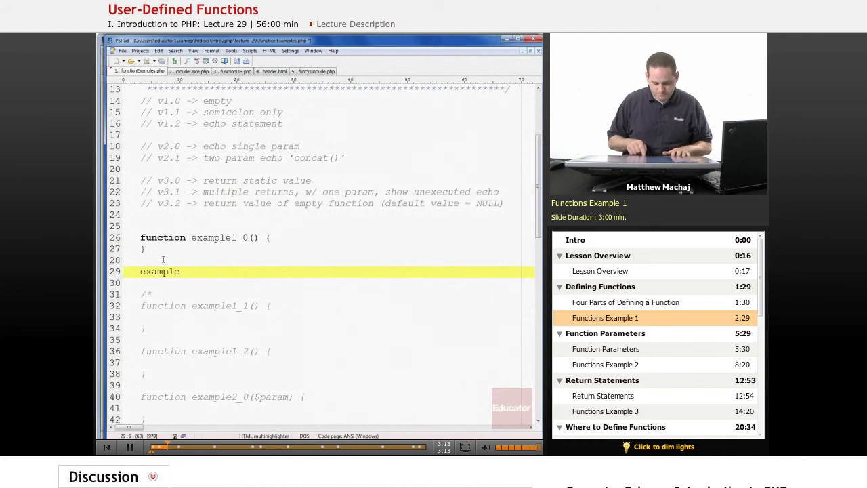
text(1_0)
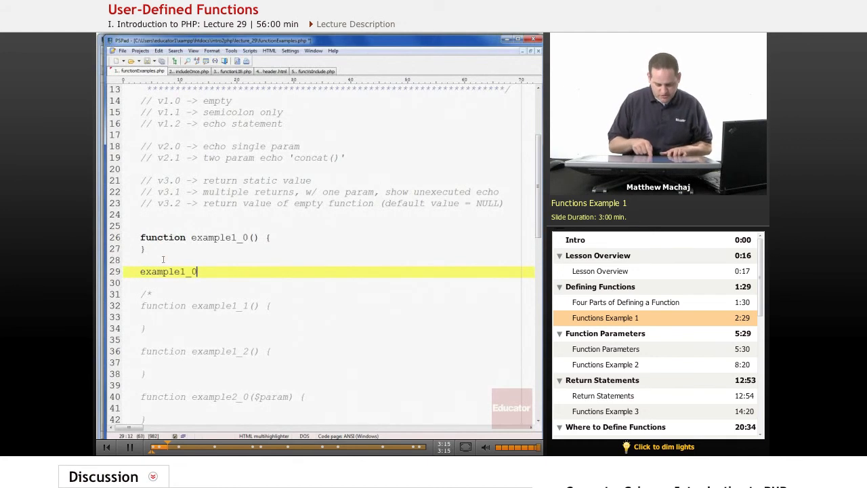
text(();)
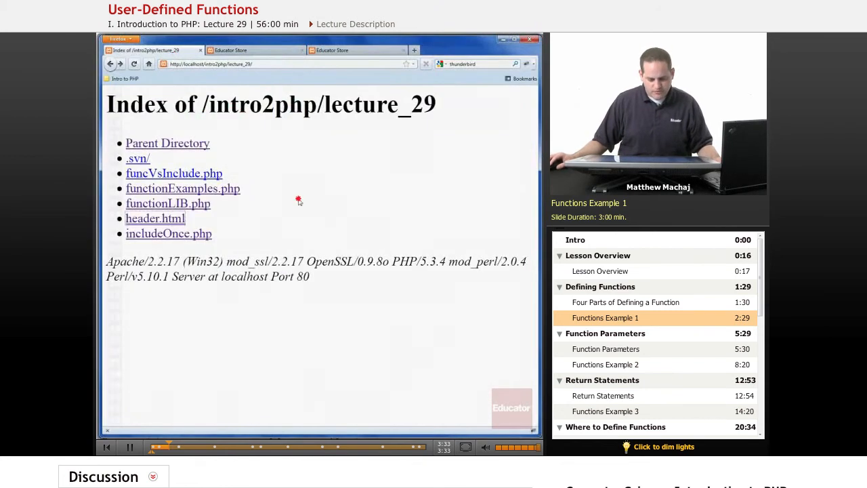
Load functionExamples.php from the lecture_29 folder listing in the browser.
click(181, 188)
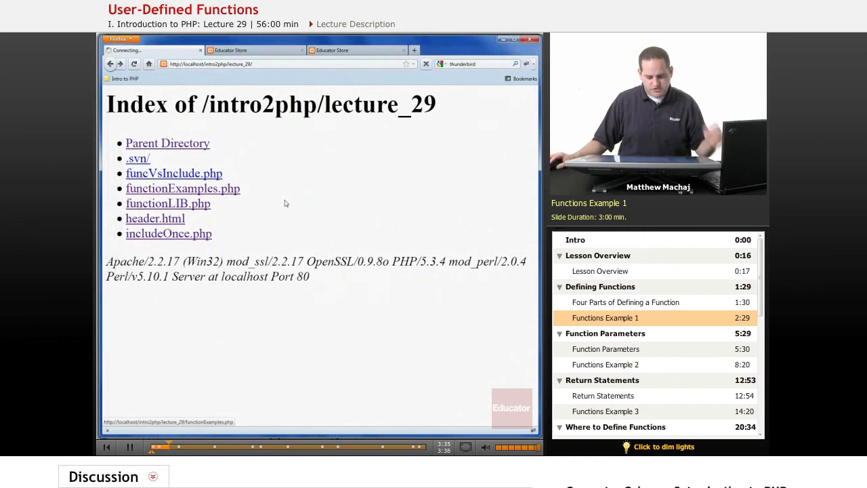
click(182, 188)
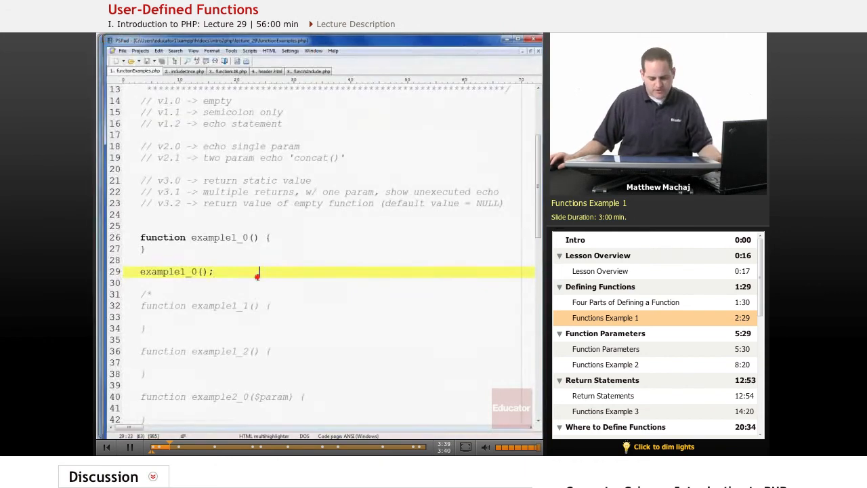
Uncomment example1_1 with a lone semicolon body and call example1_1(); below it.
scroll(down, 3)
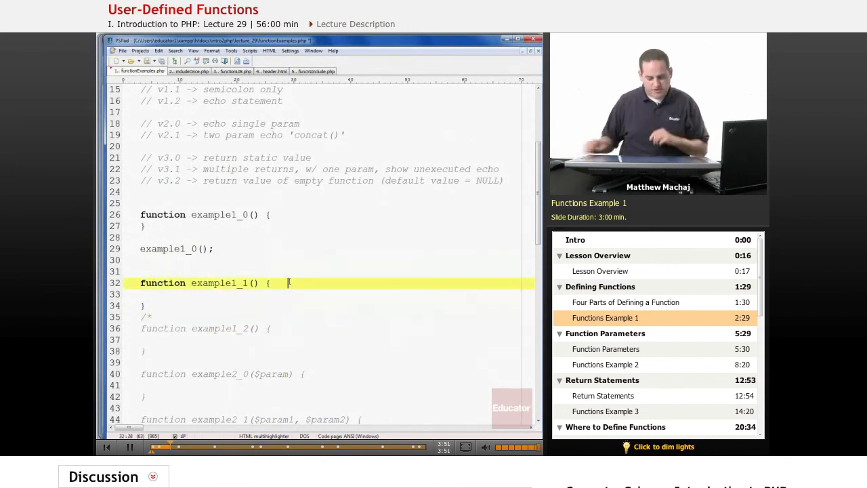
key(Return)
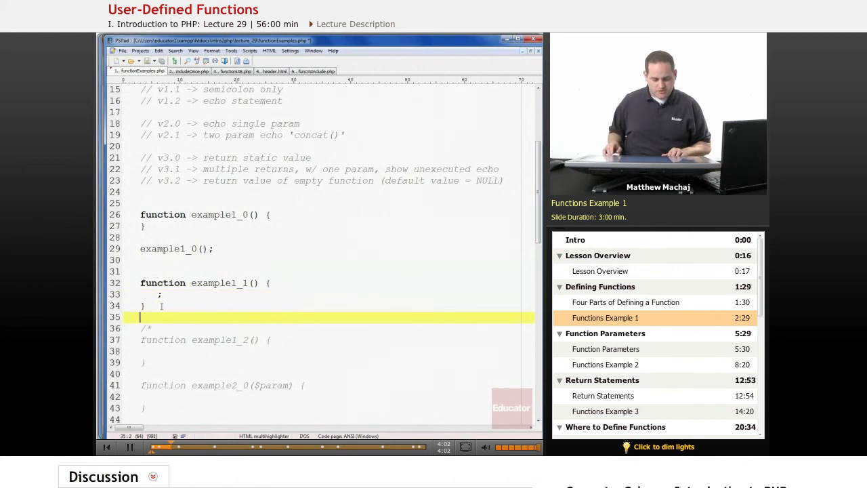
text(examp)
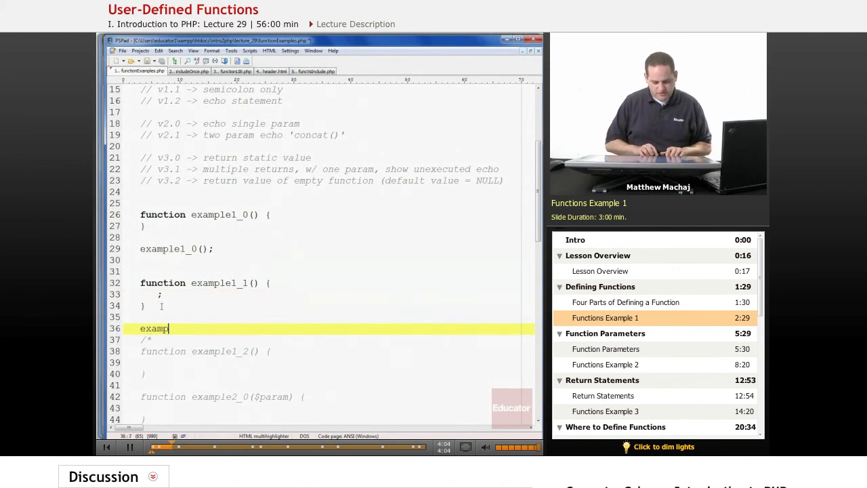
text(le1_)
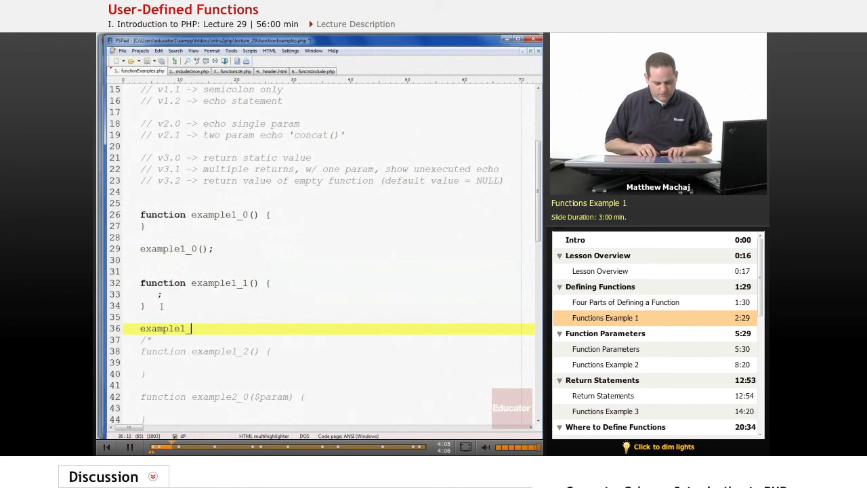
text(1();)
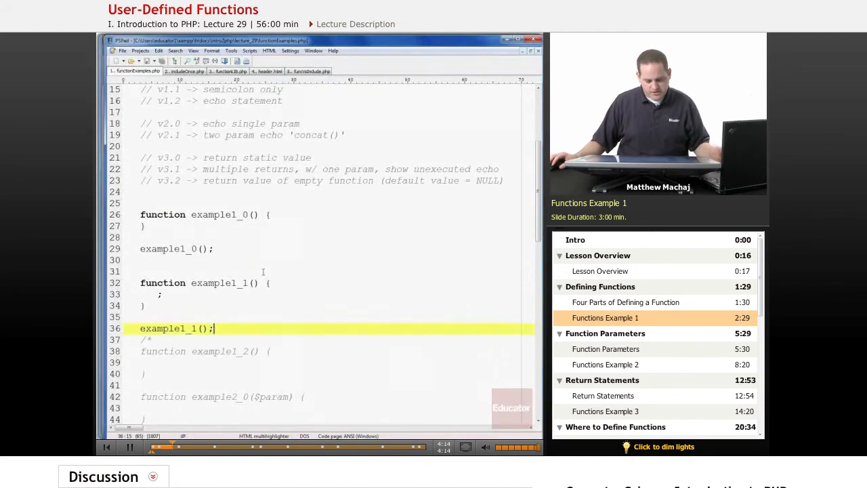
scroll(down, 3)
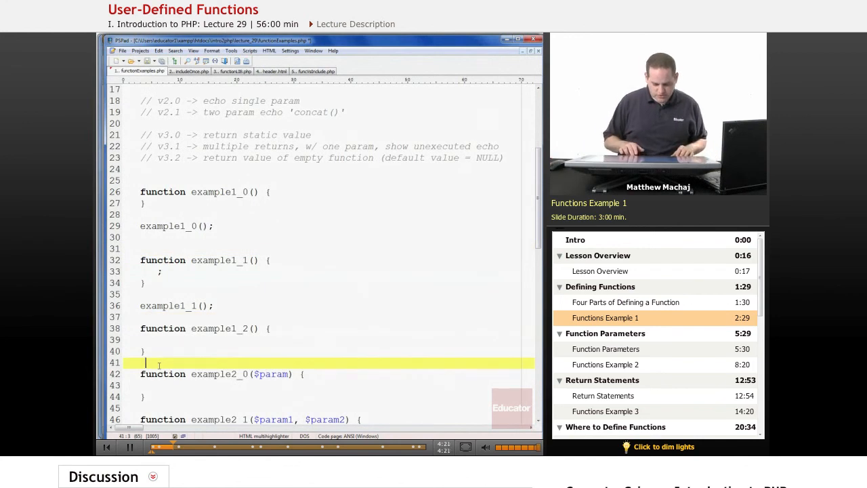
Make example1_2 echo 'Inside example1_2()' in its body.
text(/*)
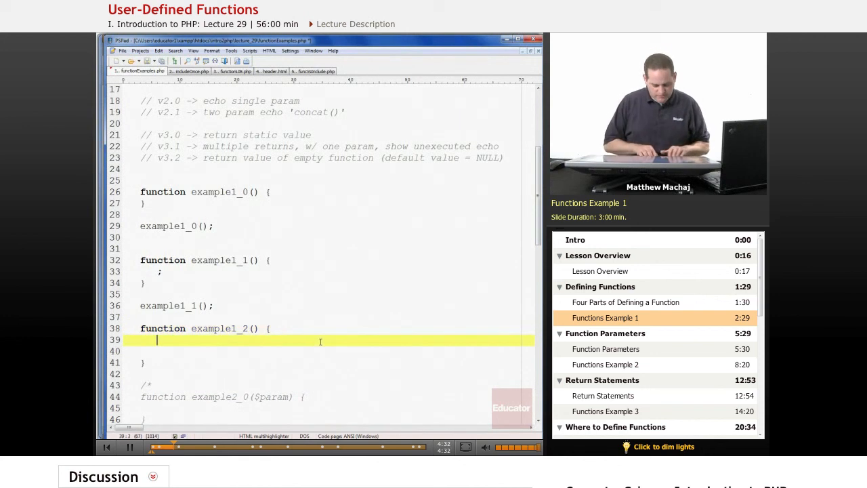
text(echo)
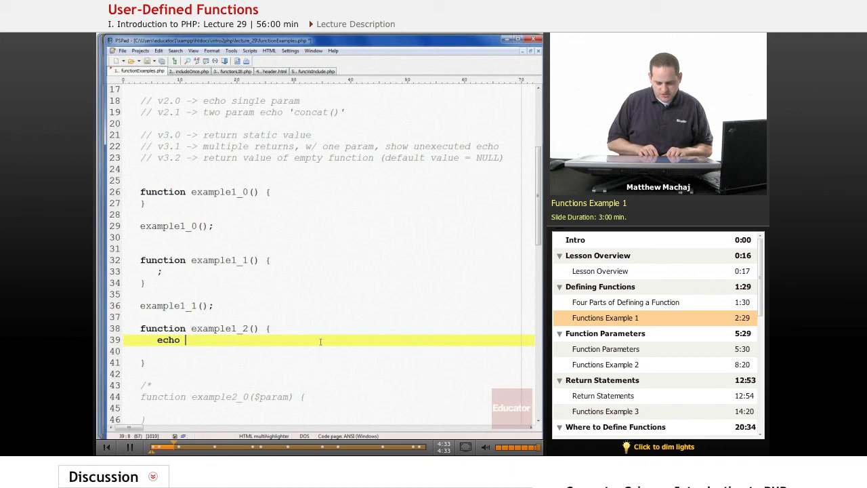
text('Ins')
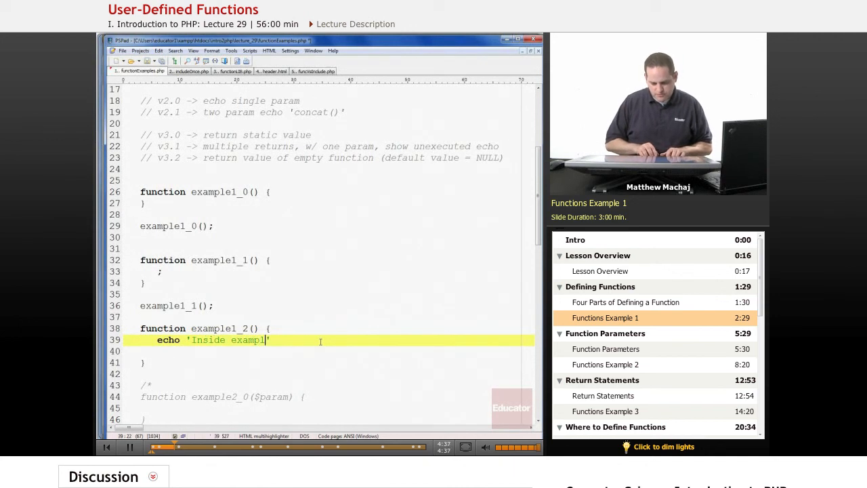
text(e1_2()
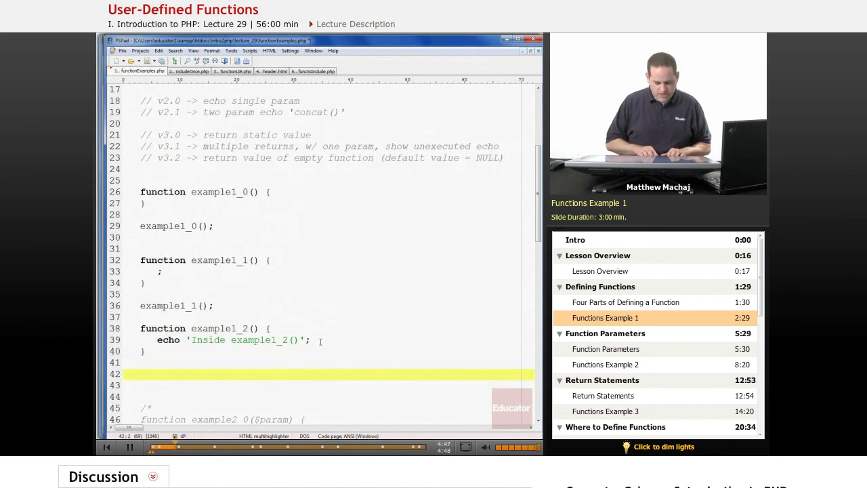
Add the call example1_2(); on the line after the closing brace.
text(example)
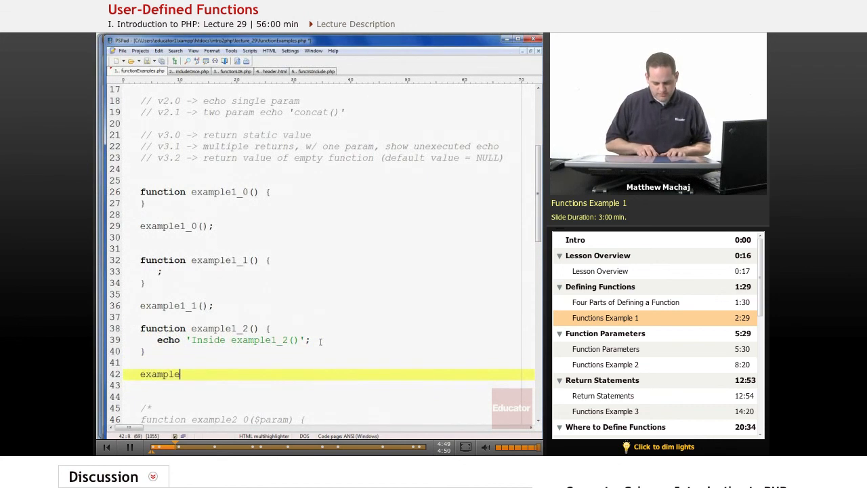
text(1)
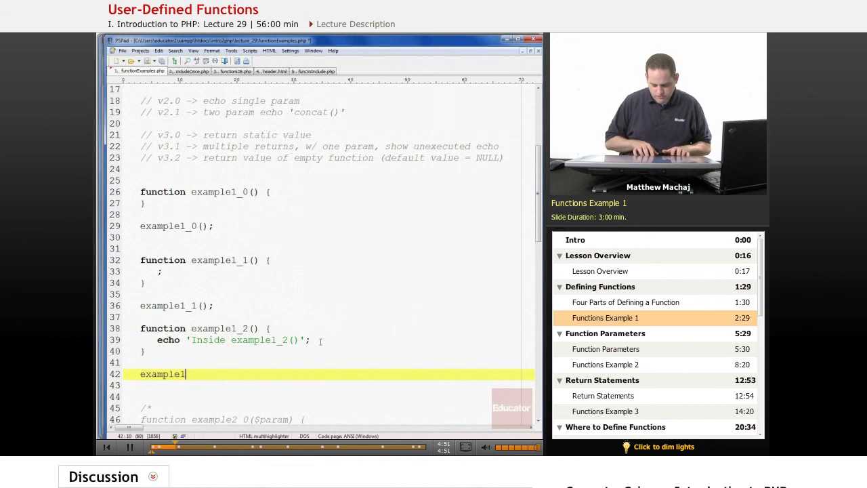
text(_2)
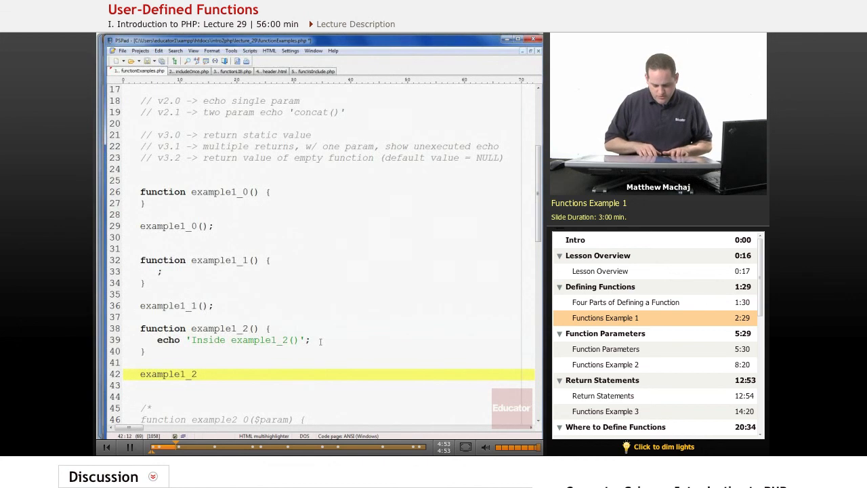
text(())
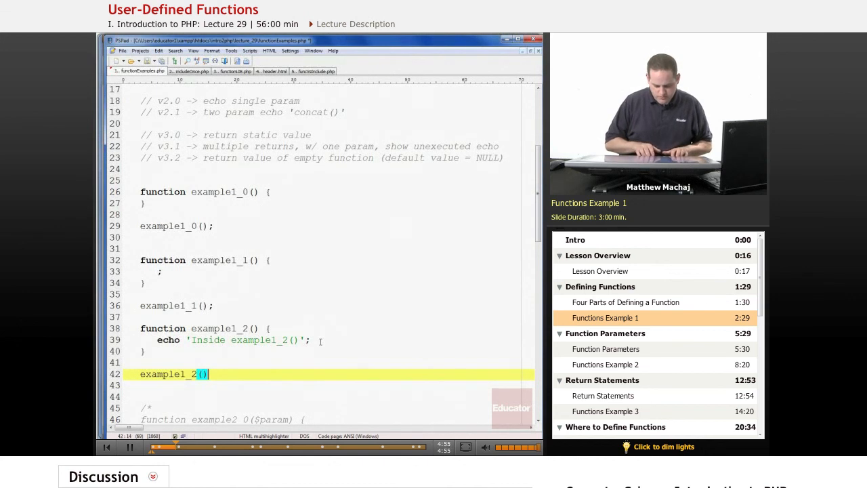
text(;)
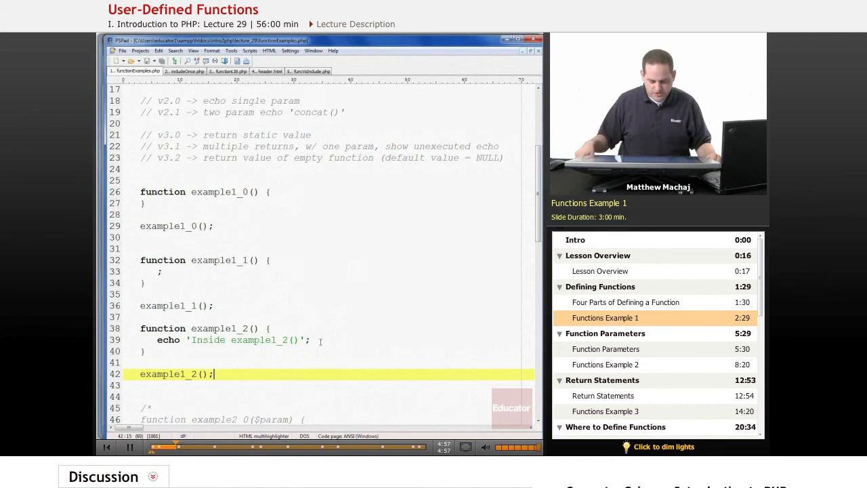